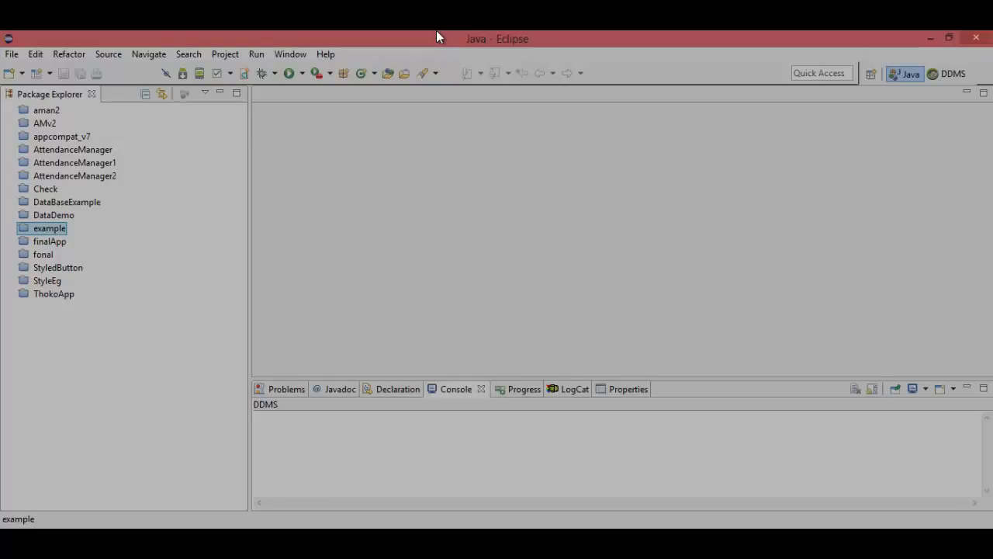
- Open the File menu and reveal its New submenu
left_click(11, 54)
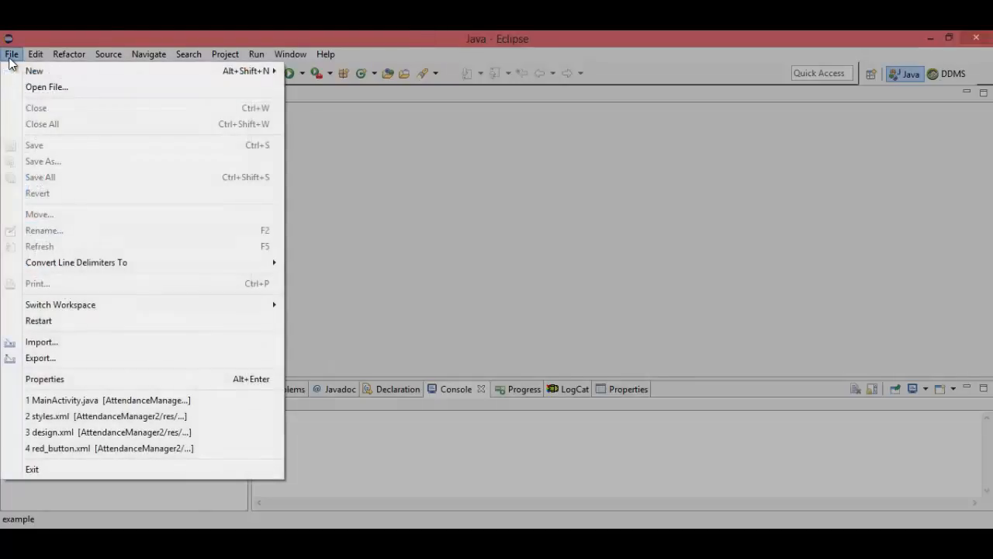
left_click(35, 54)
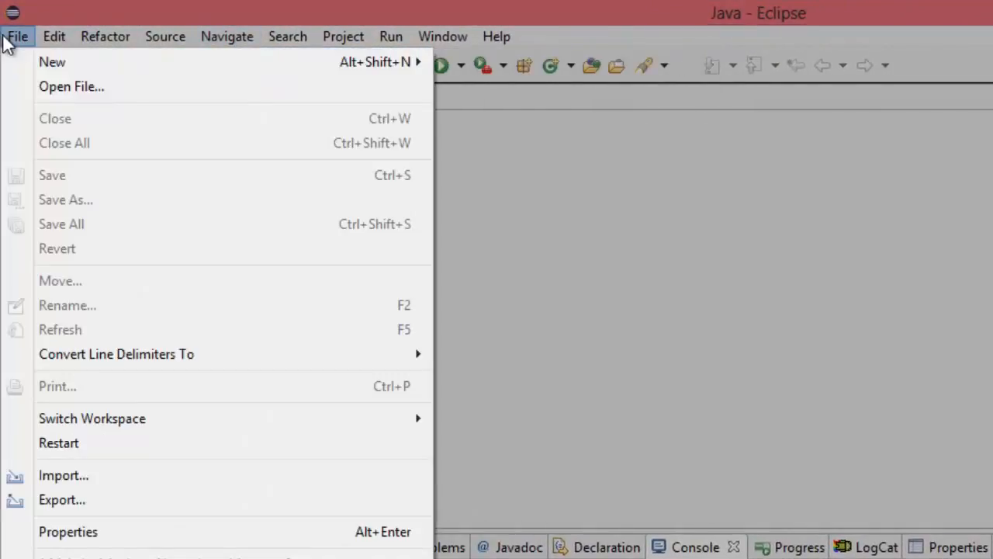
mouse_move(48, 62)
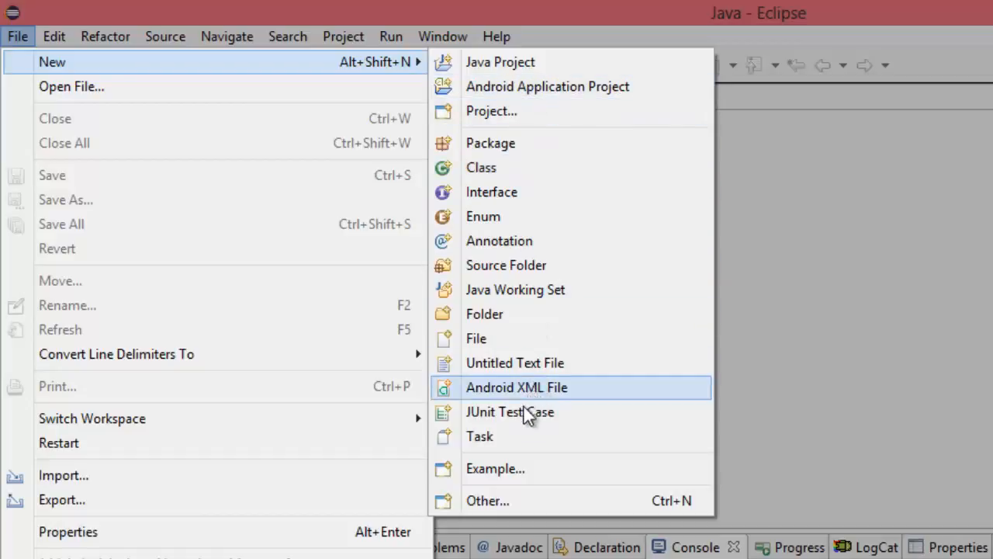
mouse_move(499, 513)
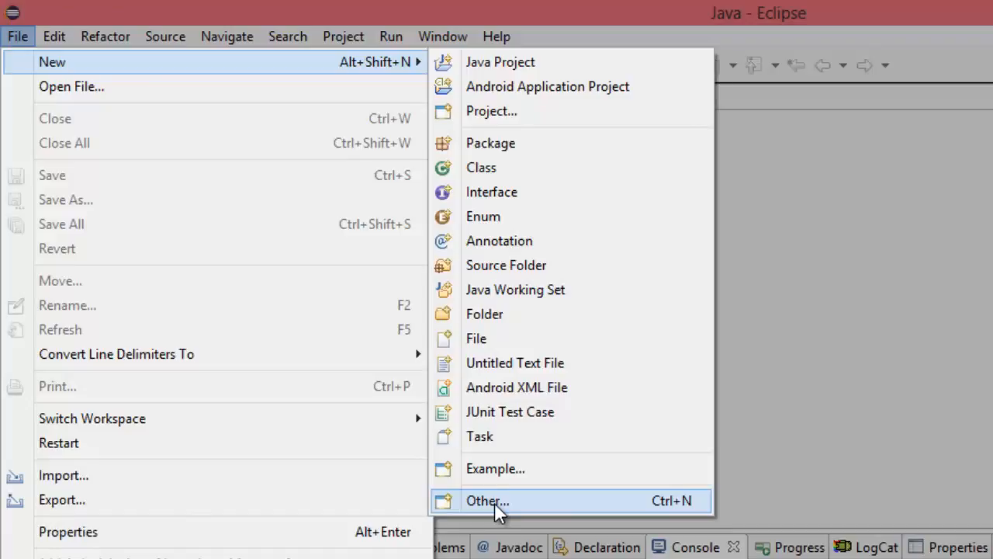
left_click(489, 501)
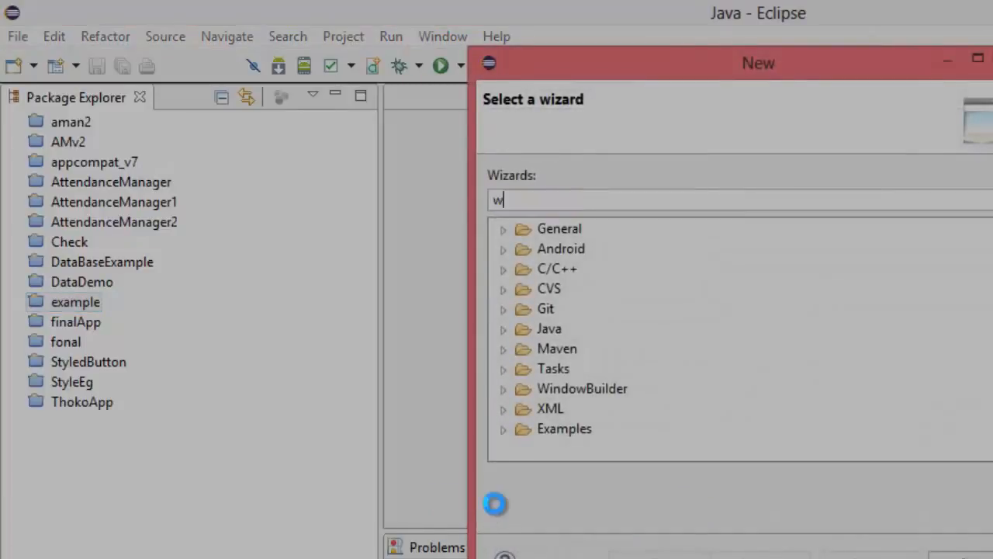
type("eb")
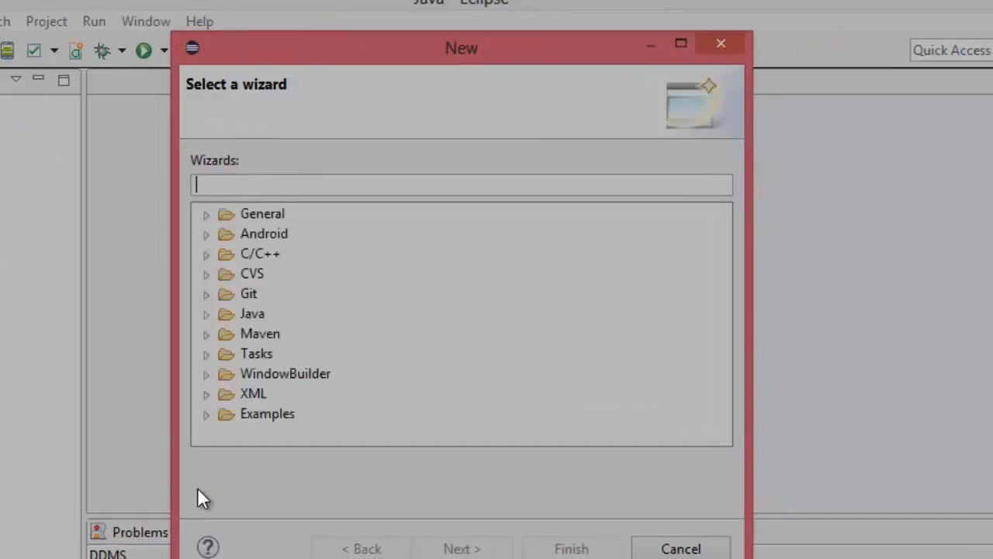
type("dy")
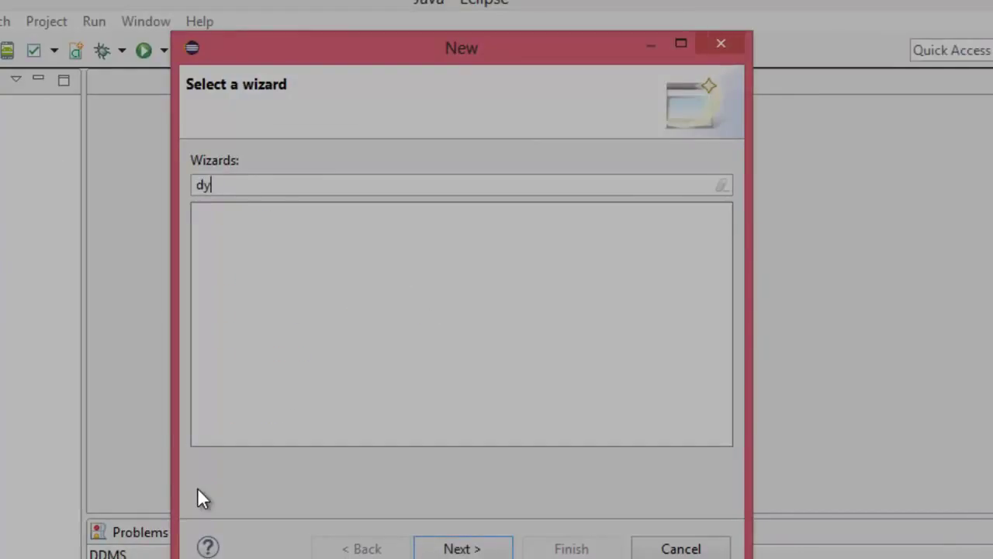
type("n")
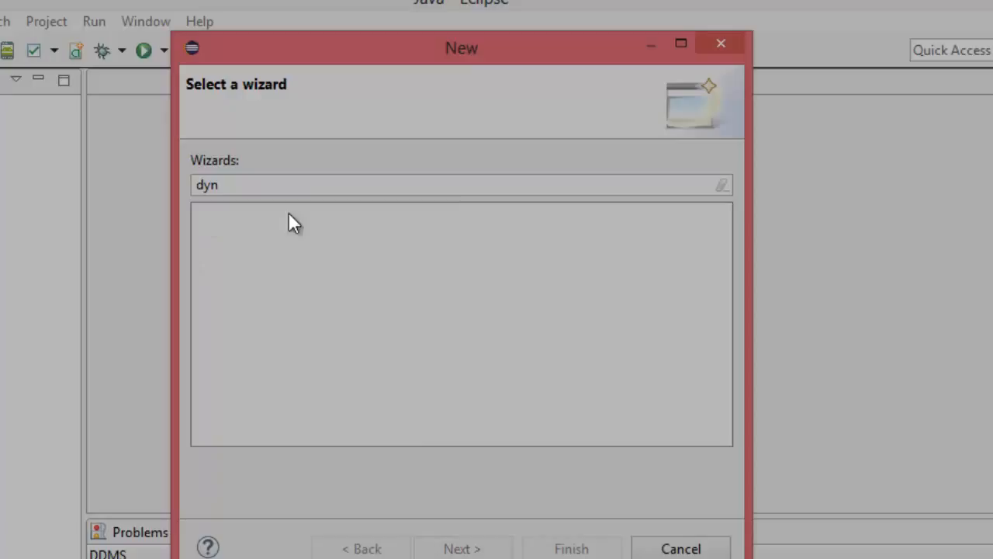
mouse_move(264, 295)
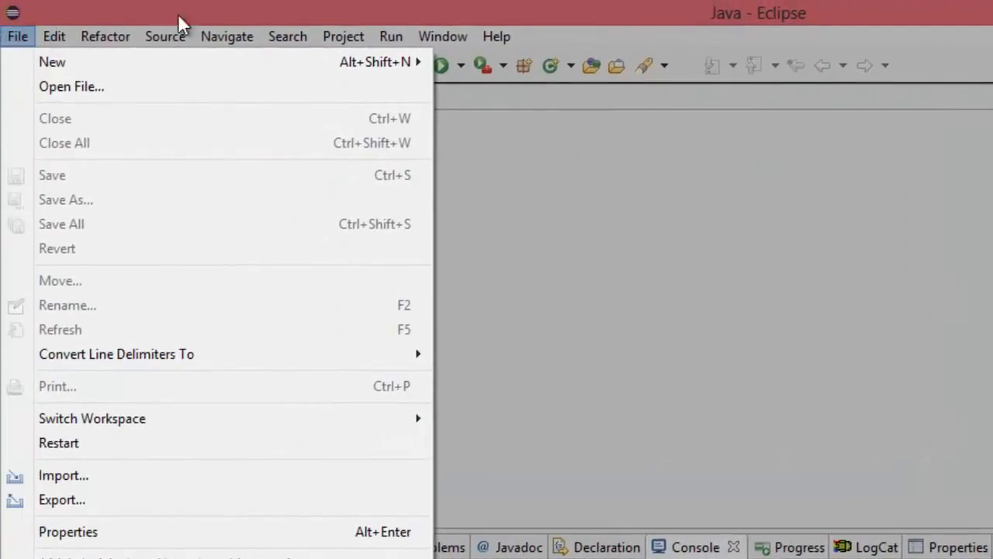
- Choose Help > Install New Software... from the menu bar
left_click(442, 36)
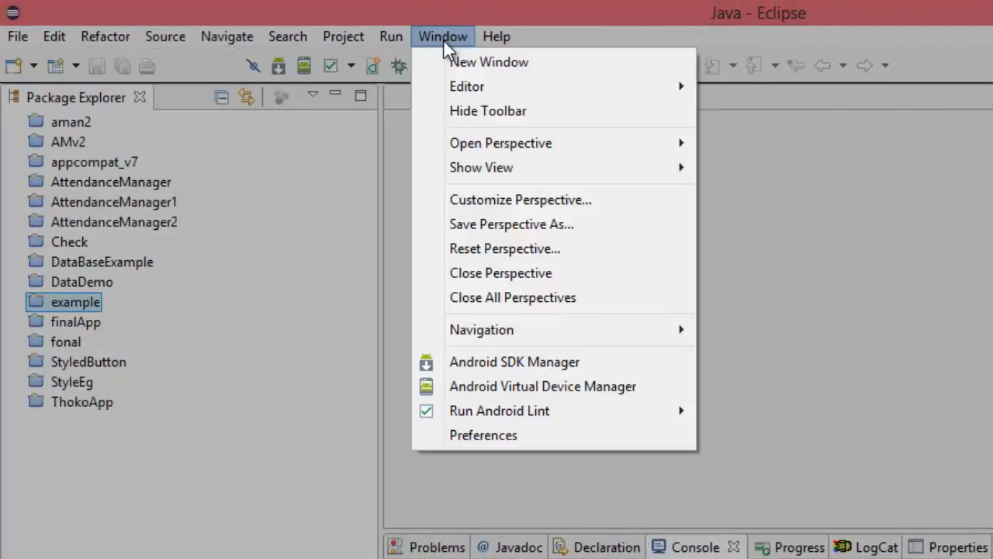
left_click(497, 37)
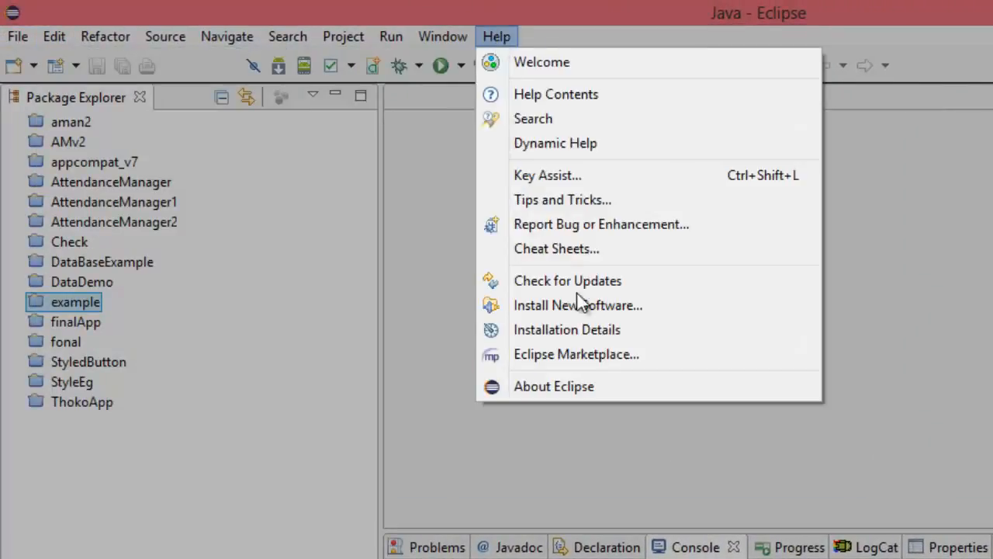
mouse_move(593, 321)
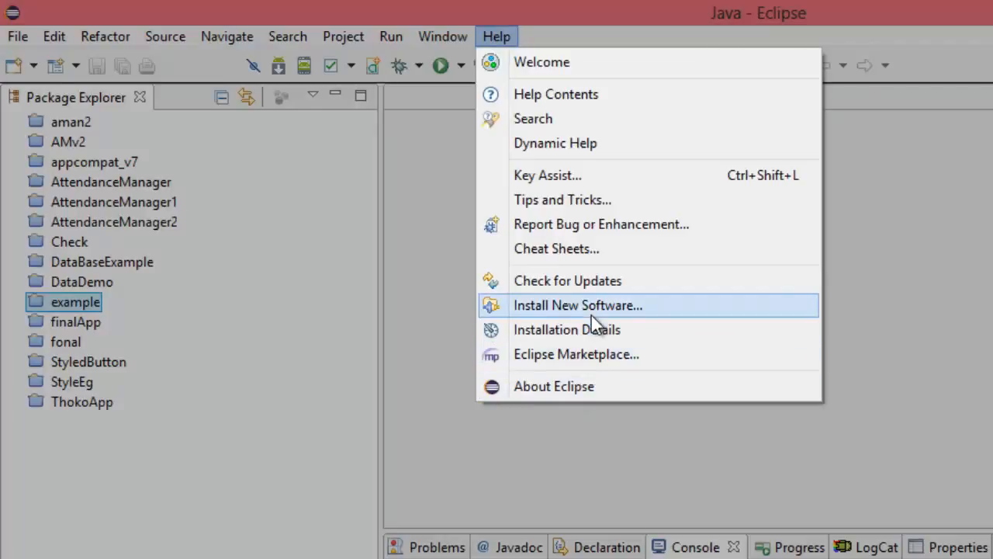
left_click(577, 305)
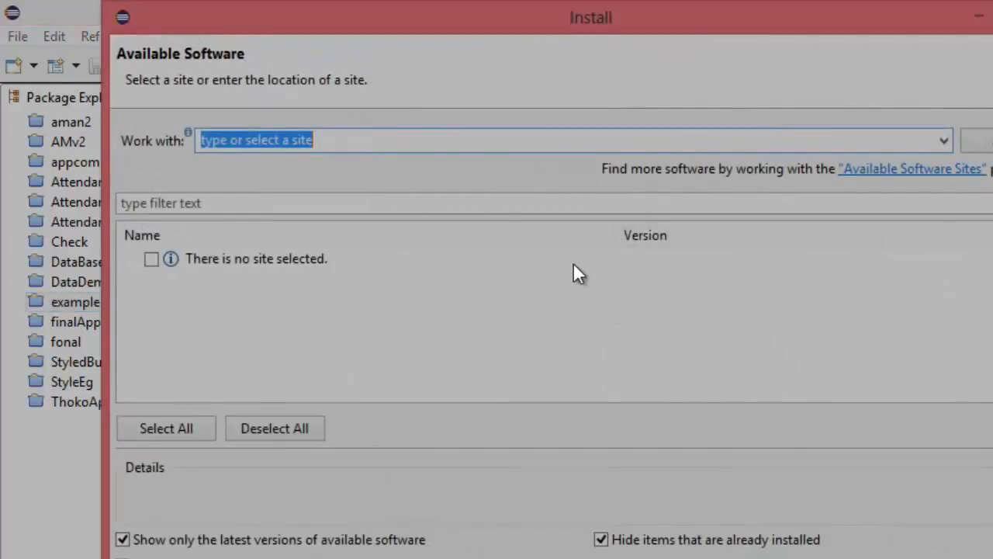
type("http://download.eclipse.org/releases/luna/")
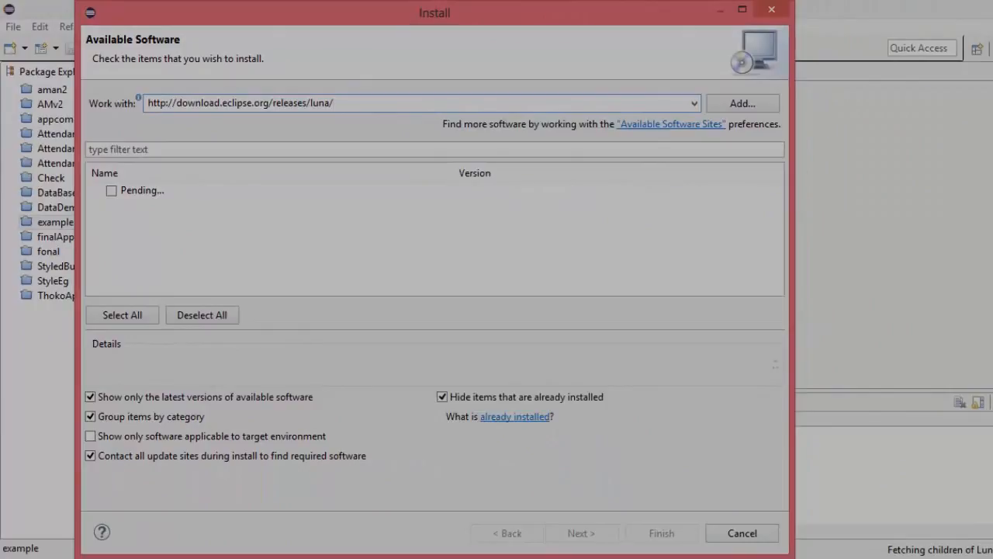
mouse_move(326, 129)
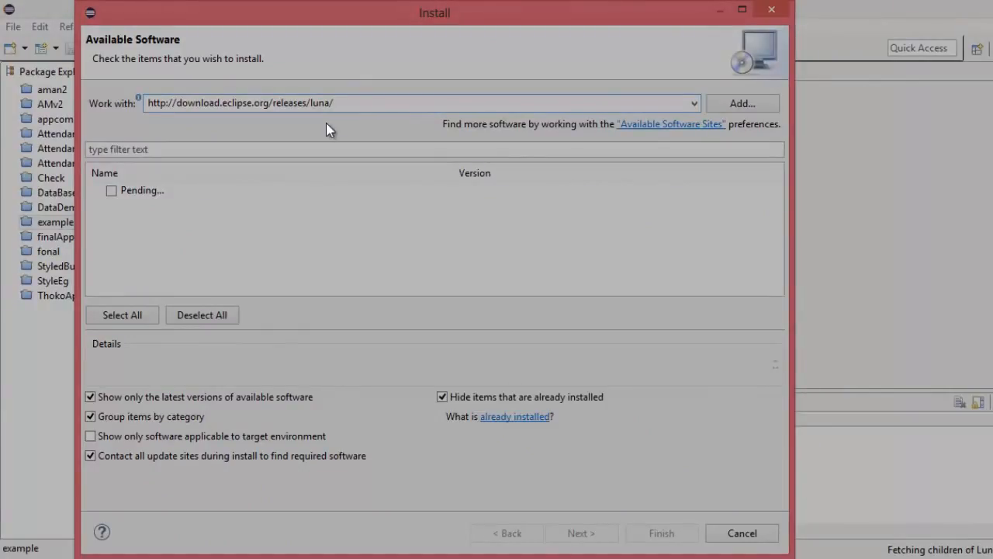
mouse_move(319, 26)
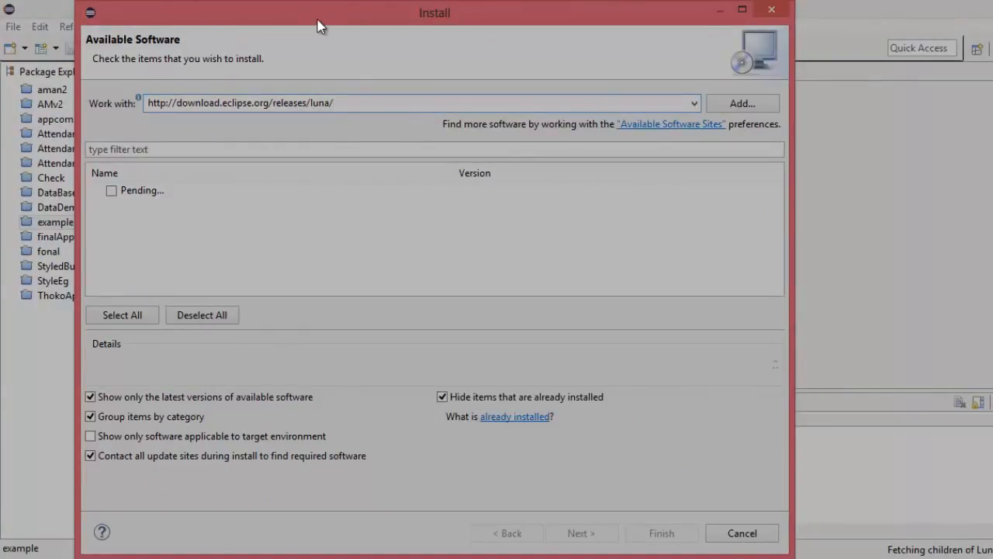
mouse_move(291, 28)
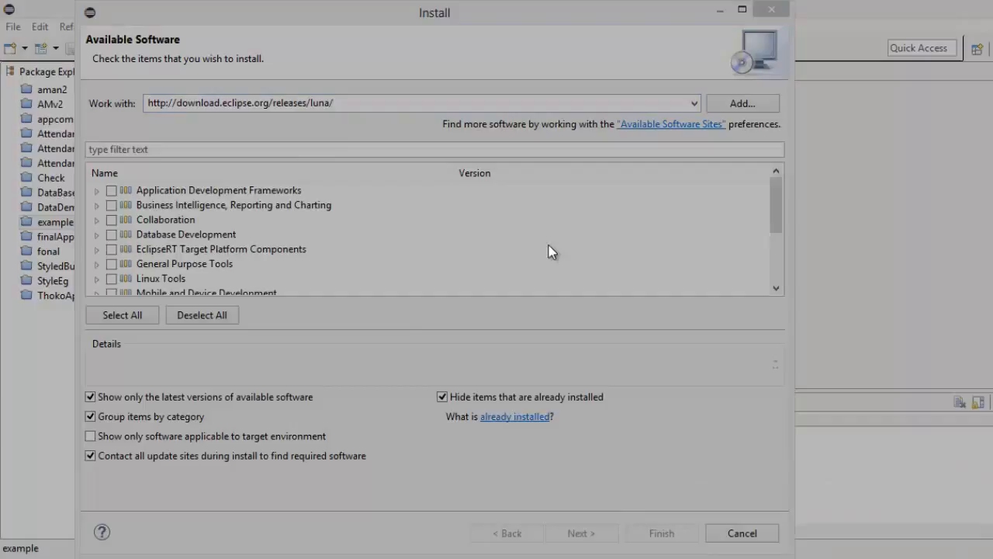
left_click(185, 234)
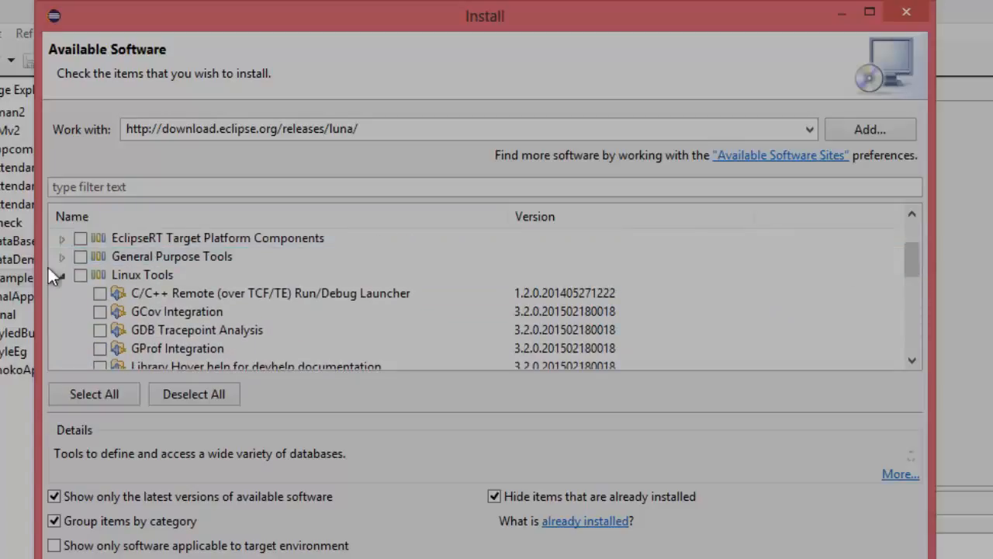
left_click(62, 256)
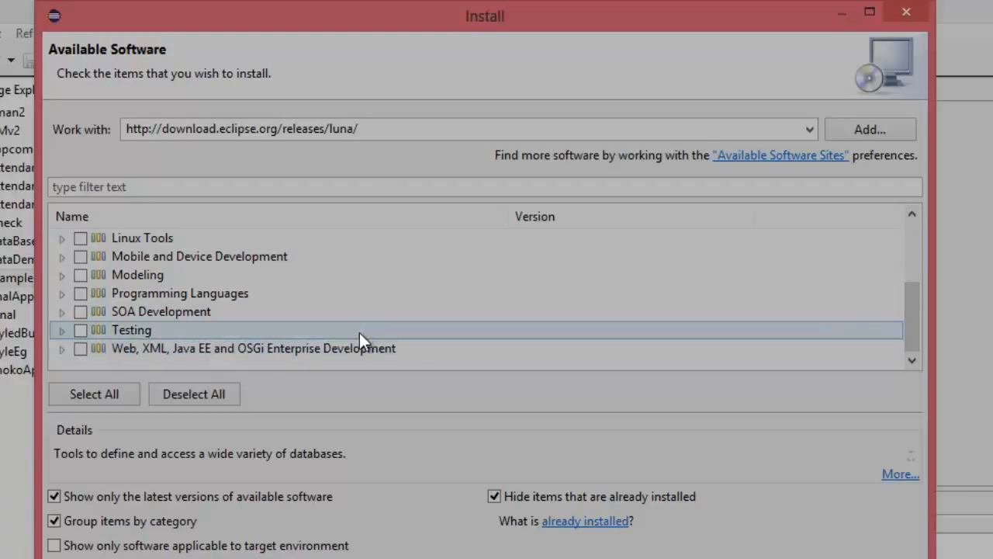
left_click(81, 349)
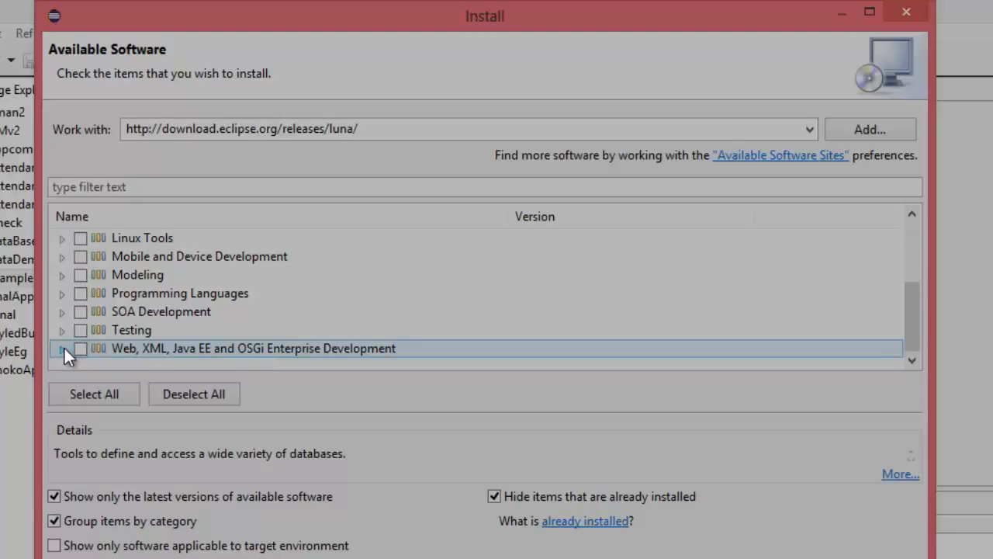
- Expand Web, XML, Java EE and OSGi Enterprise Development and check its four developer tools
left_click(62, 349)
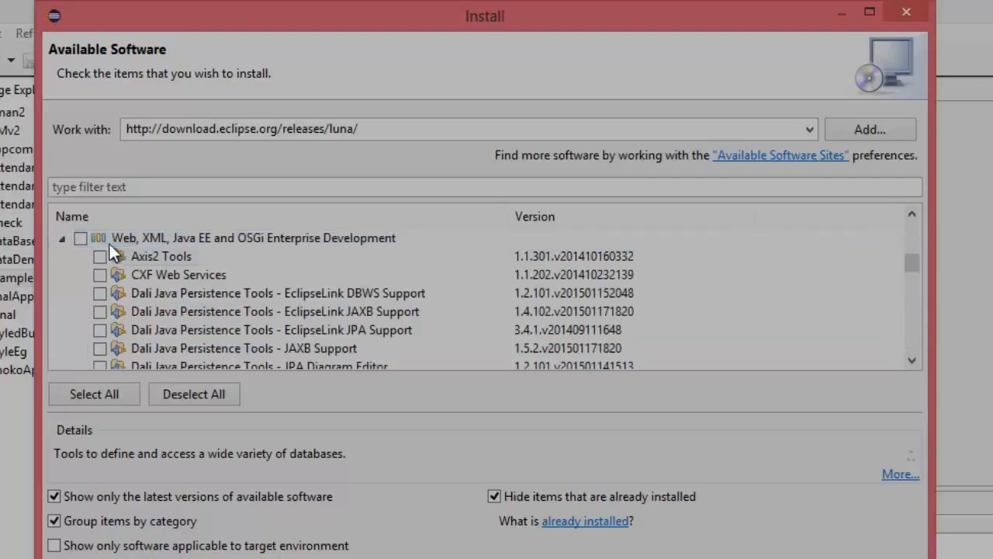
mouse_move(916, 268)
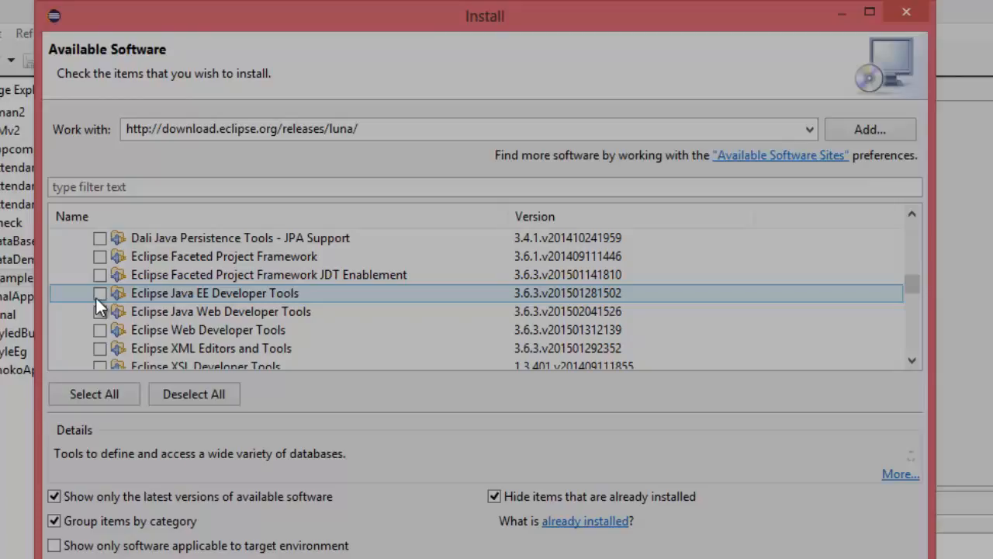
left_click(99, 293)
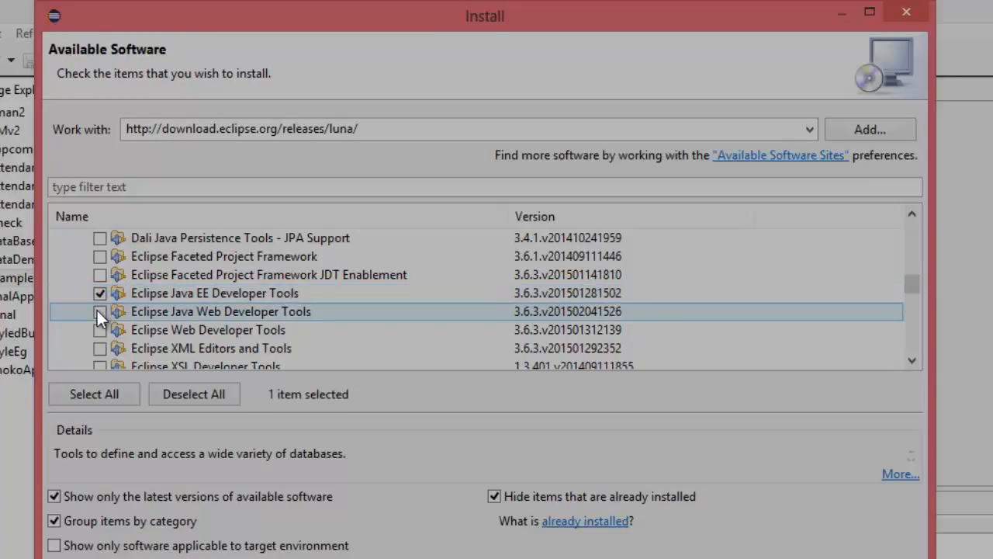
left_click(100, 311)
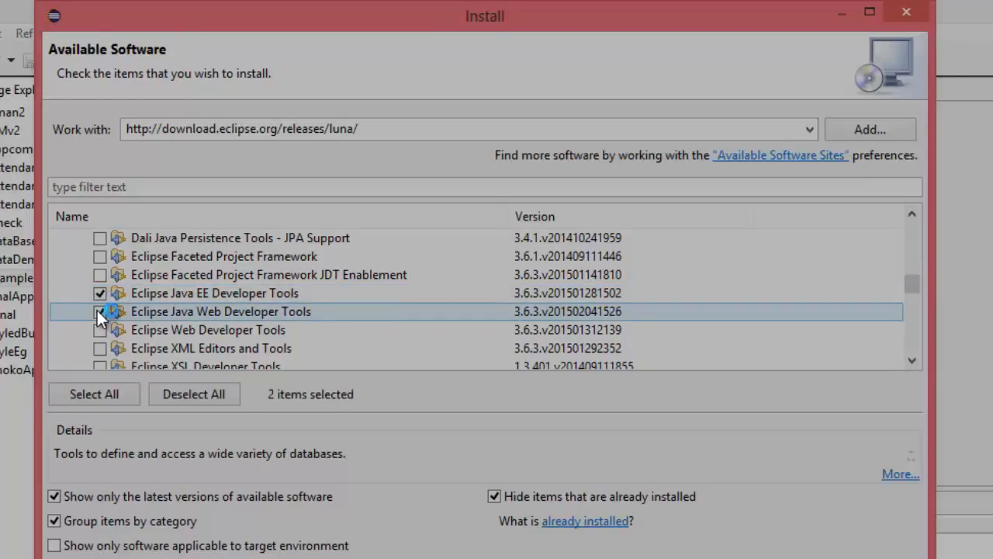
left_click(99, 311)
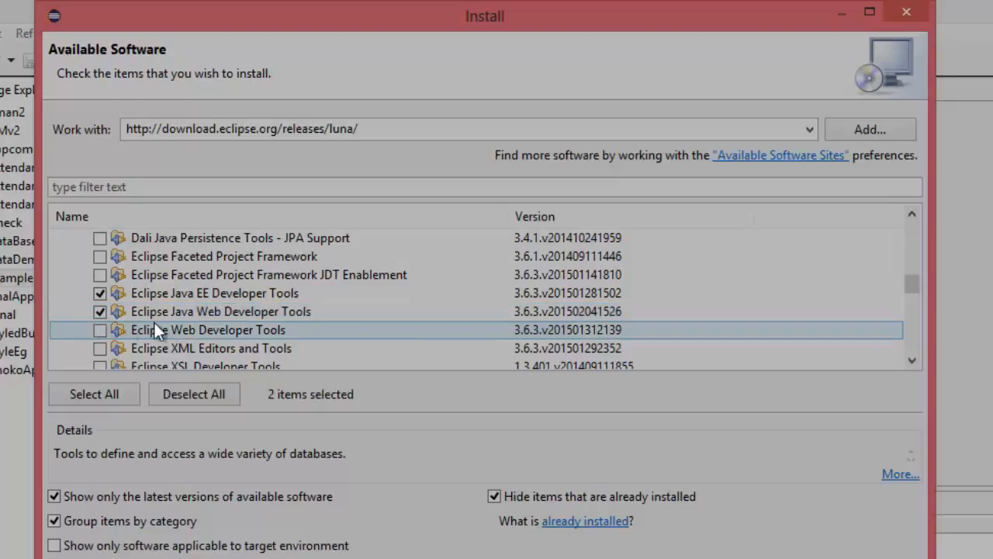
left_click(100, 330)
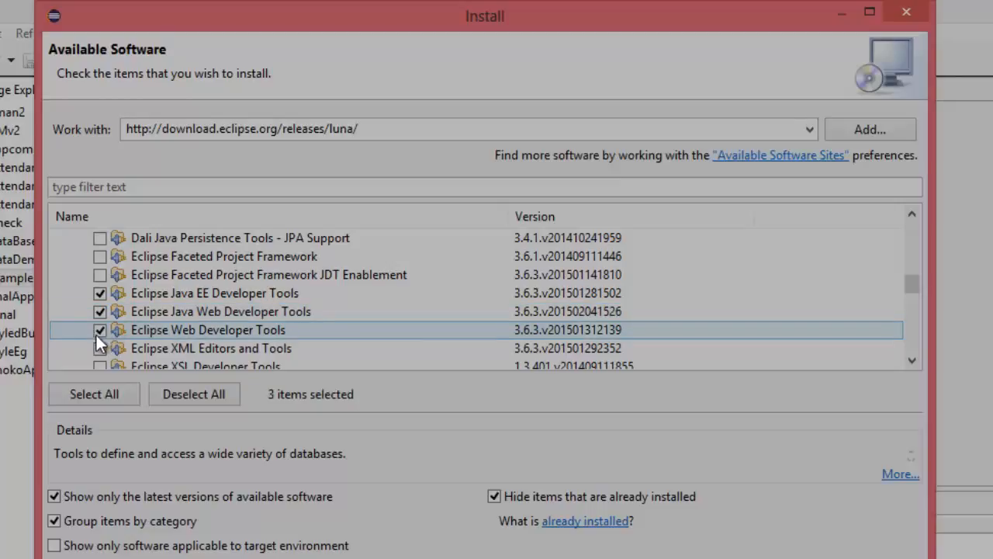
left_click(100, 349)
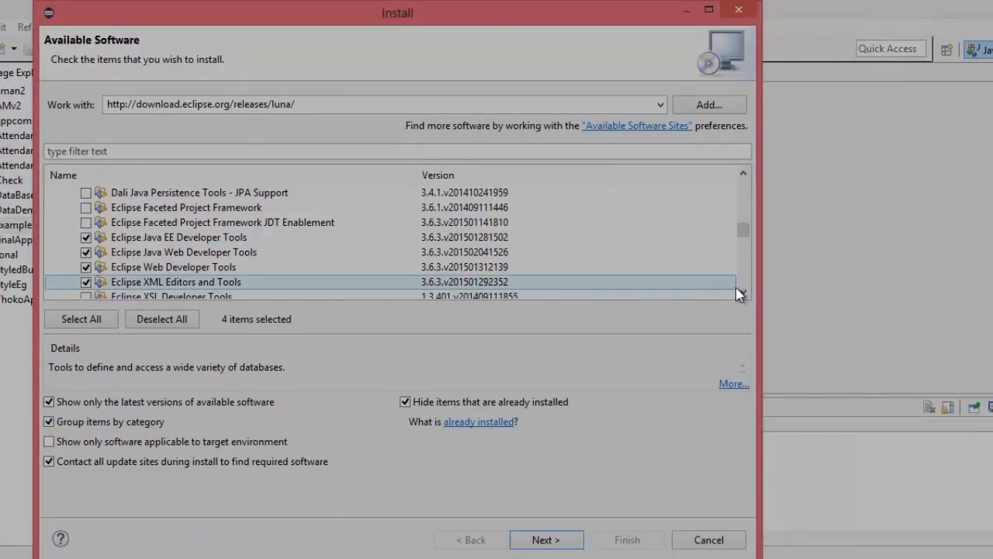
- Scroll down the software list and advance to the install details
scroll("down", 3)
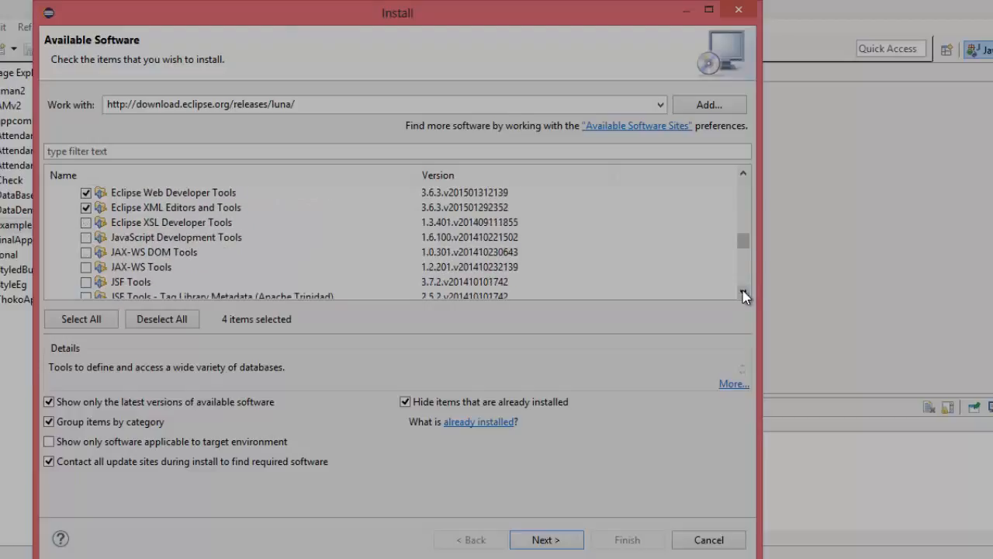
scroll("down", 3)
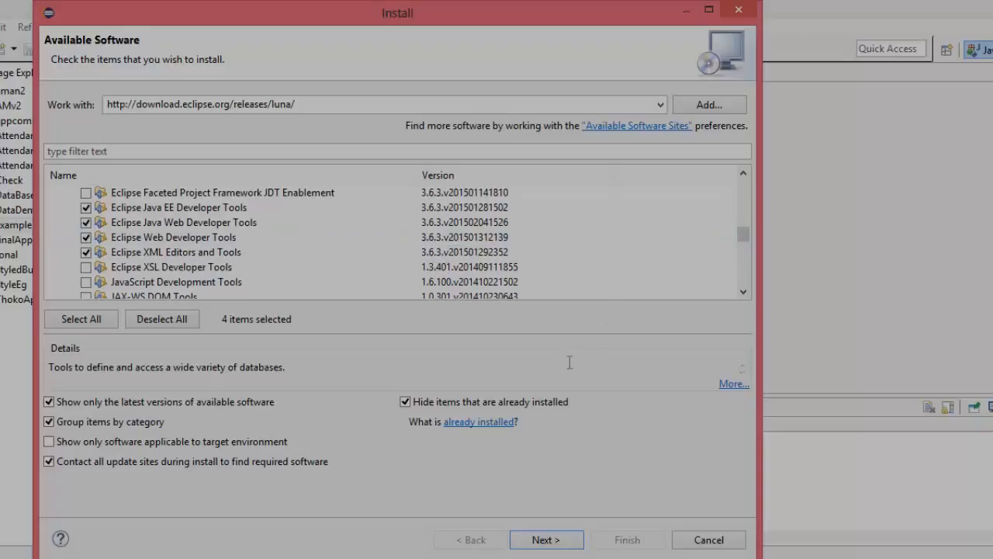
mouse_move(424, 469)
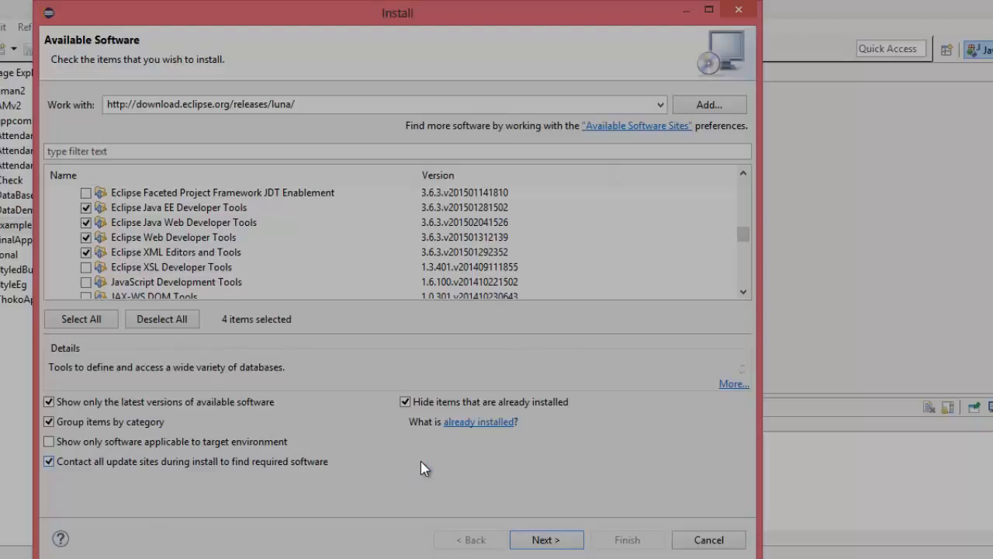
left_click(546, 539)
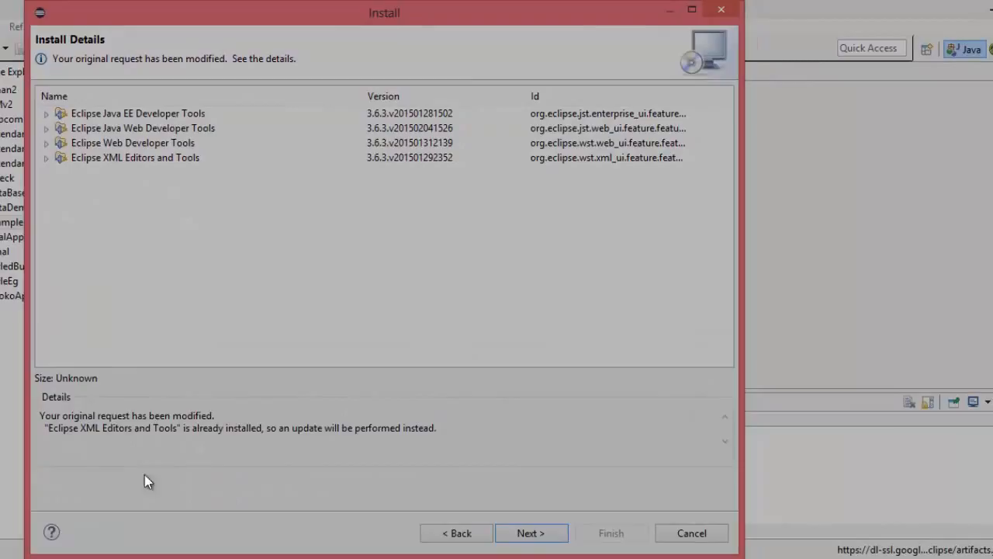
mouse_move(482, 509)
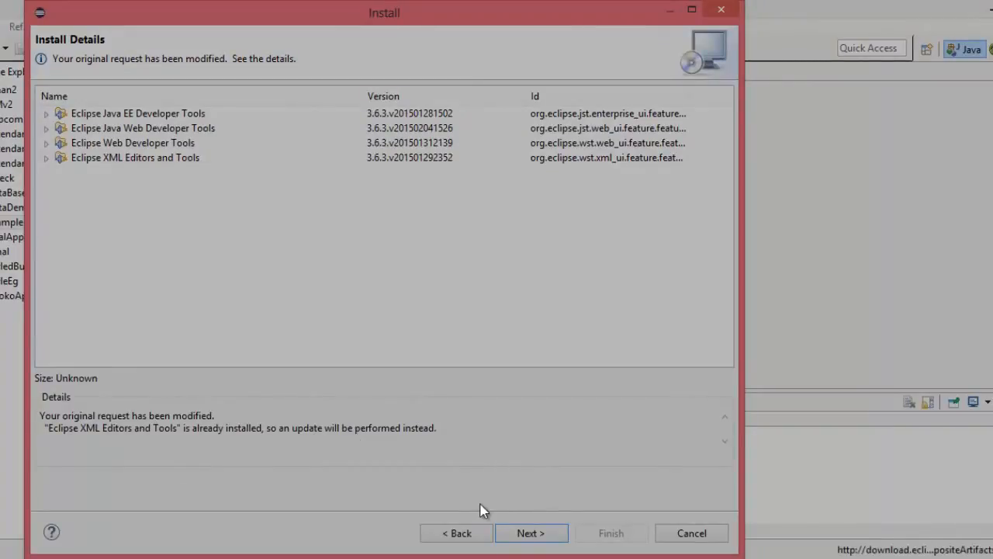
- Review the install details, including the XML tools update note, then advance to licenses
left_click(530, 533)
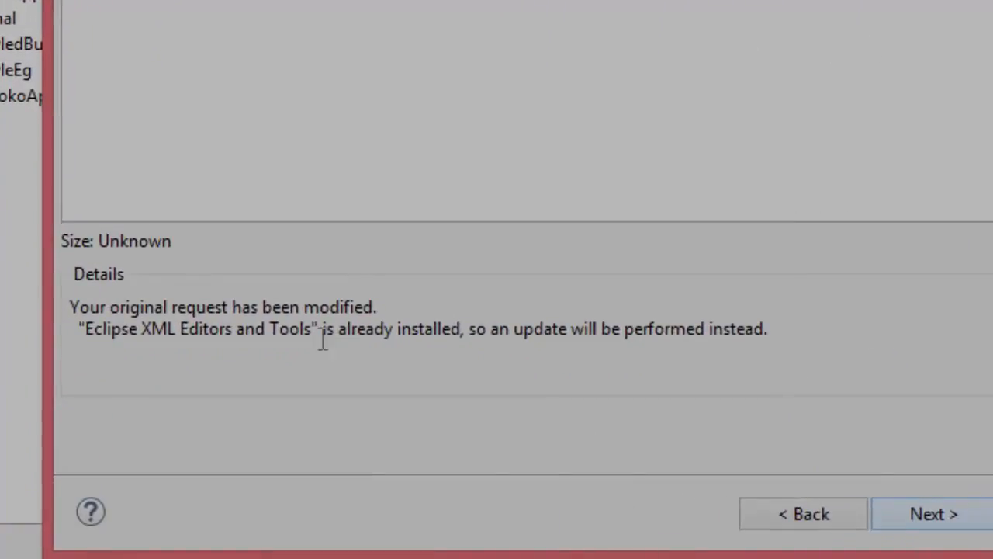
left_click_drag(103, 329, 311, 328)
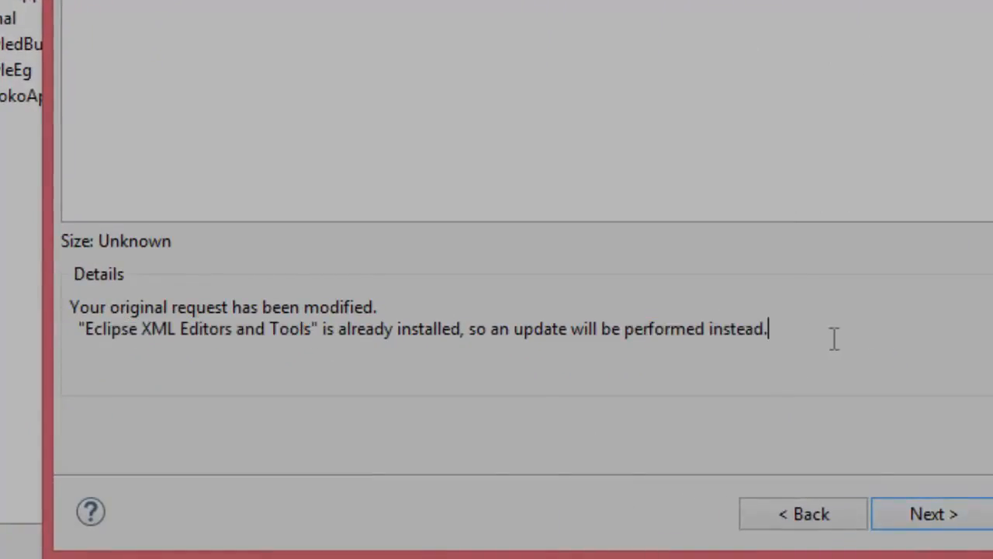
left_click(925, 514)
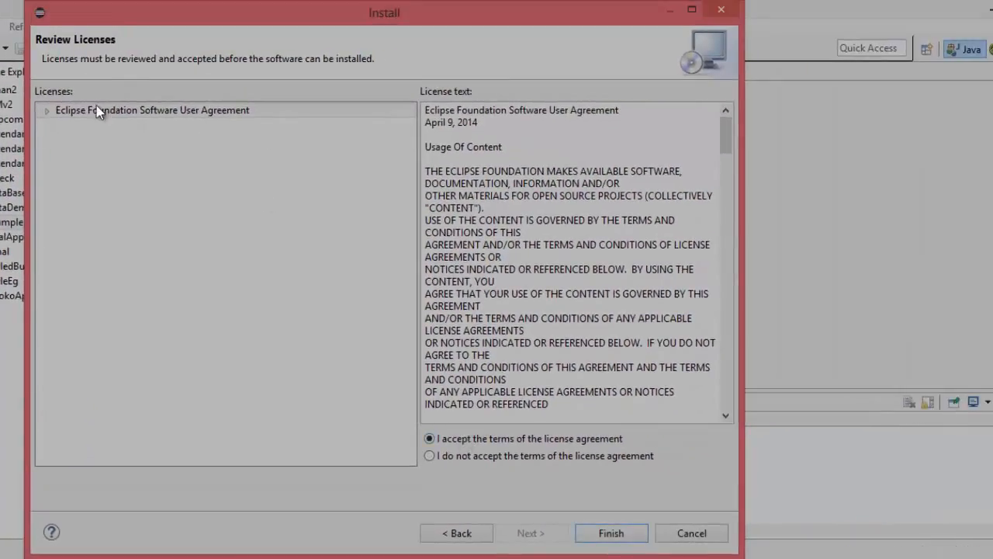
- Read through the Eclipse Foundation agreement, accept it, and finish to begin installing
left_click(49, 109)
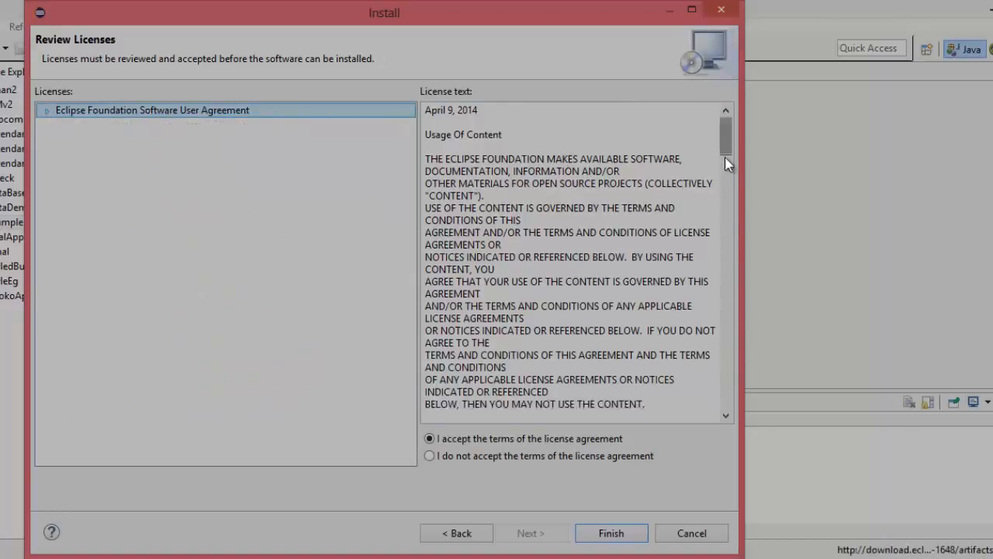
left_click_drag(726, 144, 725, 280)
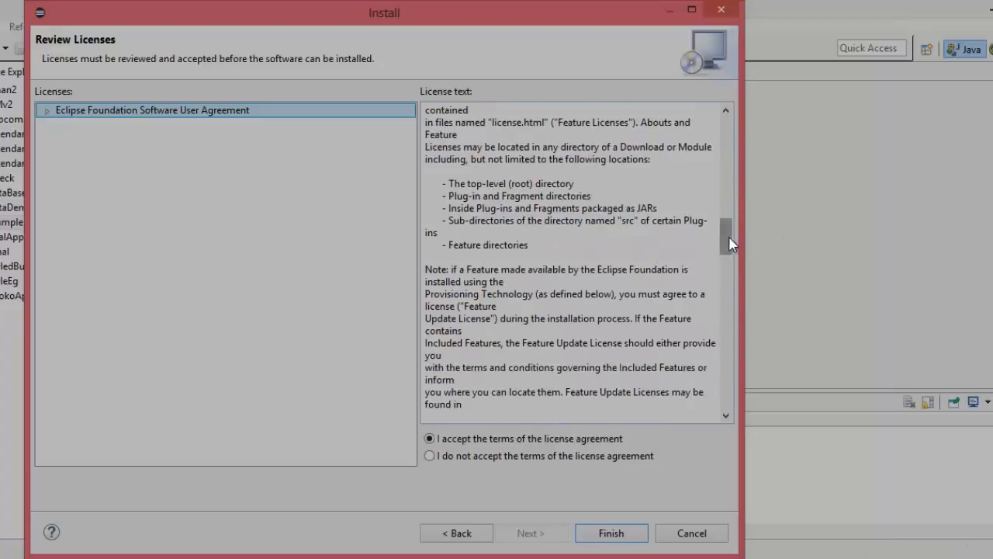
left_click_drag(726, 241, 725, 373)
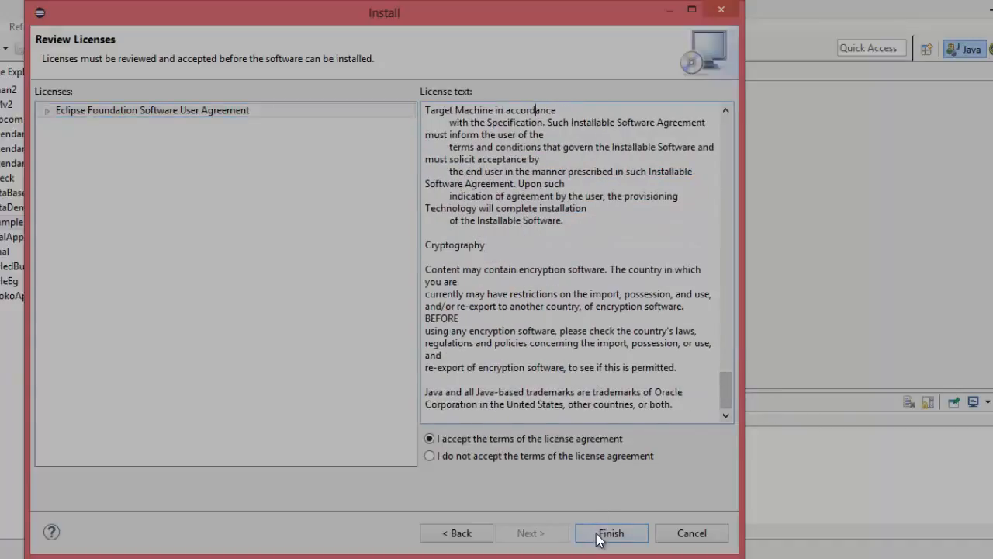
left_click(612, 533)
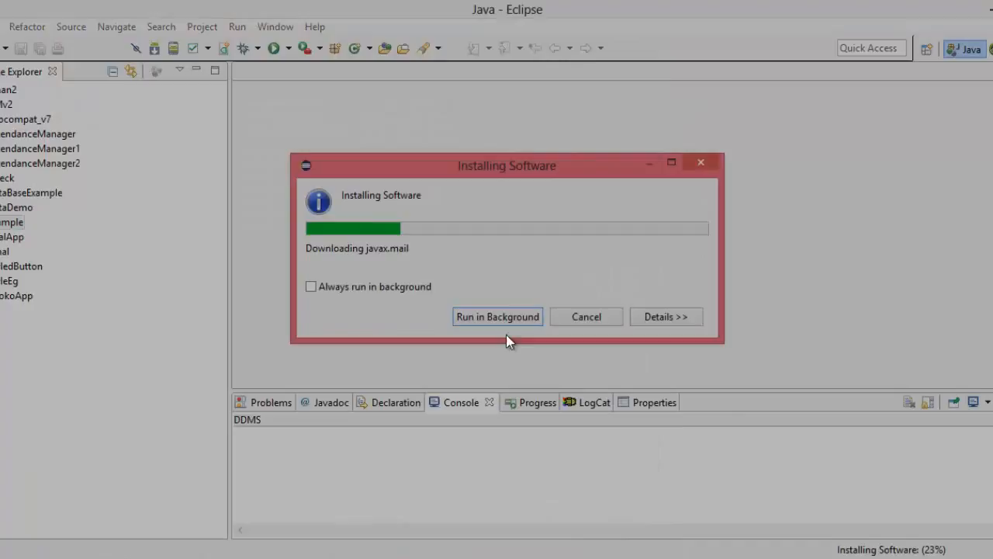
mouse_move(382, 298)
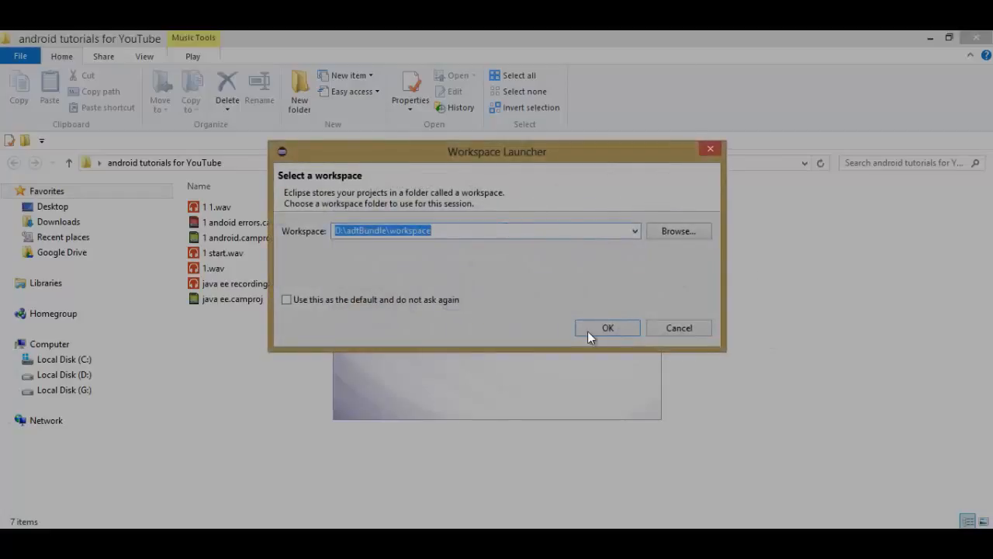
- Relaunch Eclipse on the D:\adtBundle\workspace workspace
left_click(607, 327)
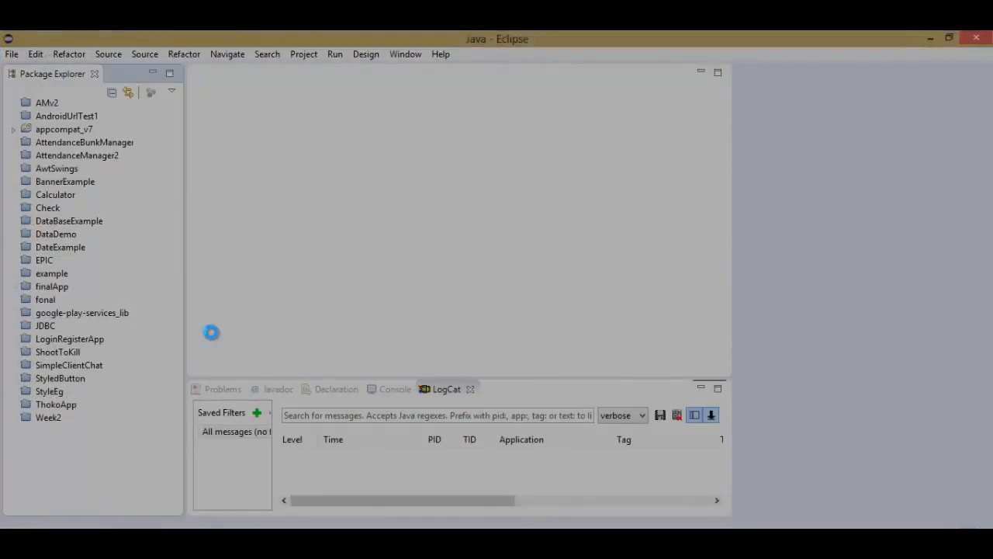
left_click(12, 54)
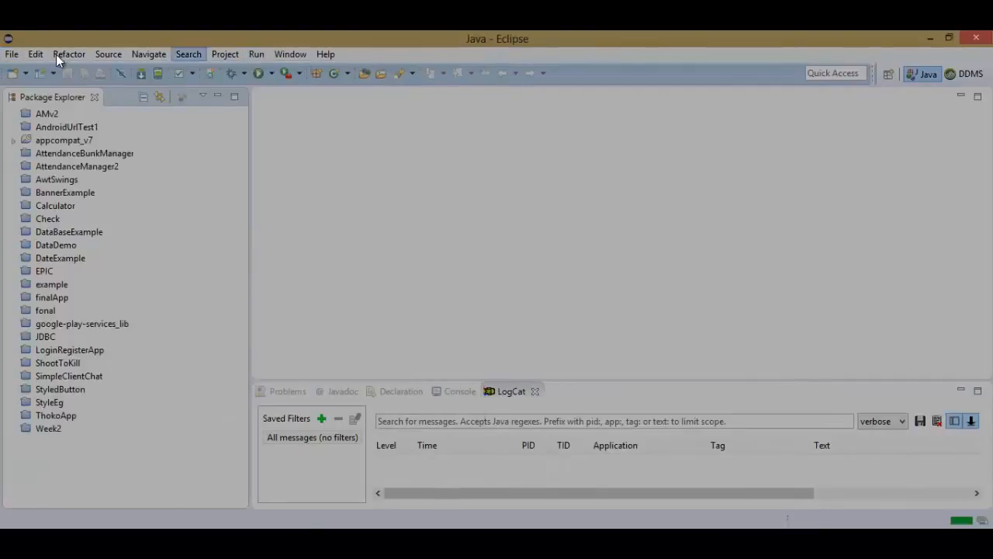
- Filter the File > New > Other wizards by 'dyna' and start Dynamic Web Project
left_click(11, 53)
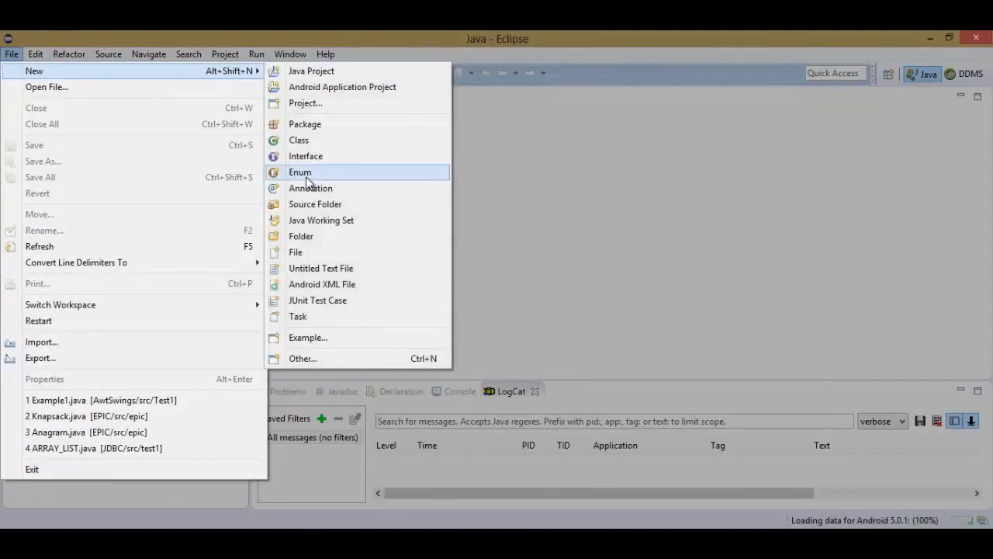
mouse_move(310, 359)
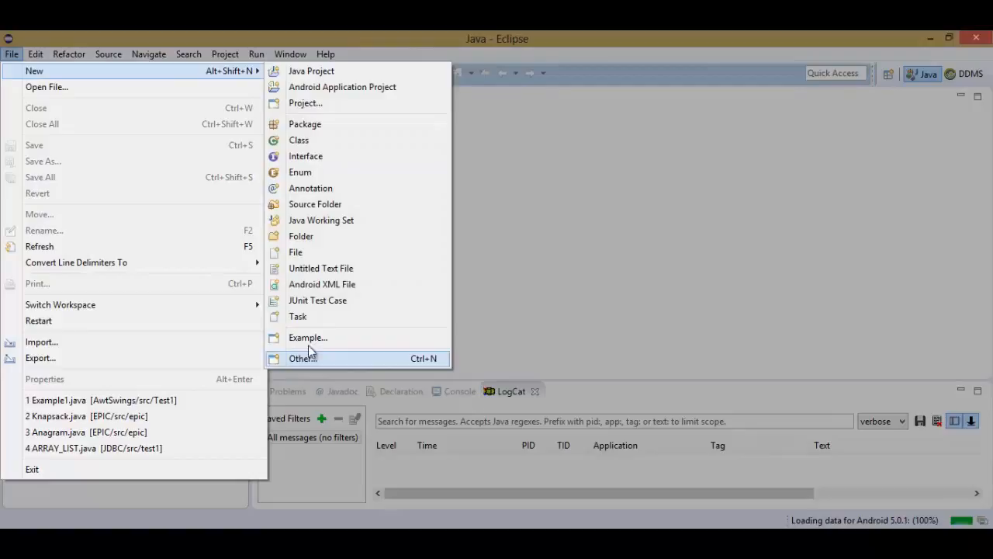
left_click(300, 357)
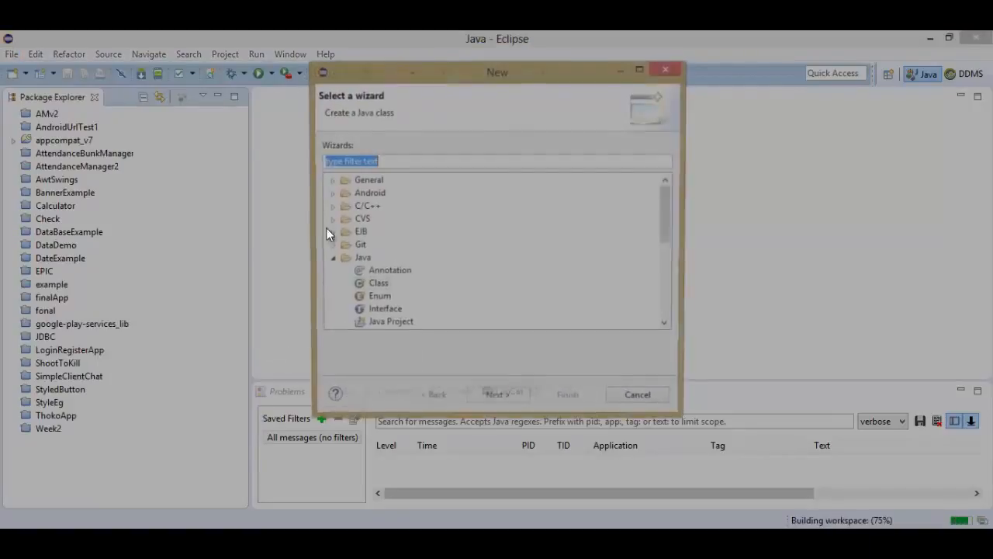
type("d")
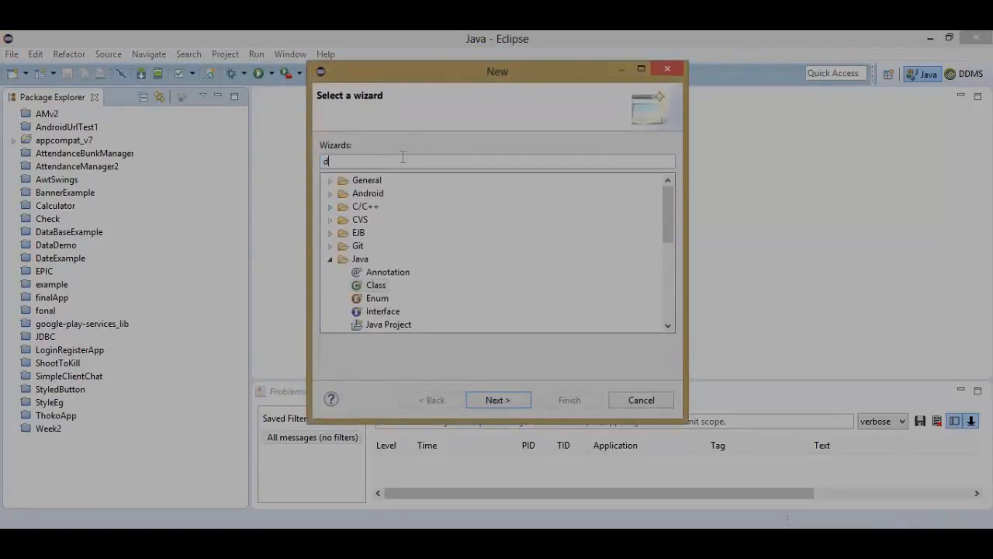
type("yna")
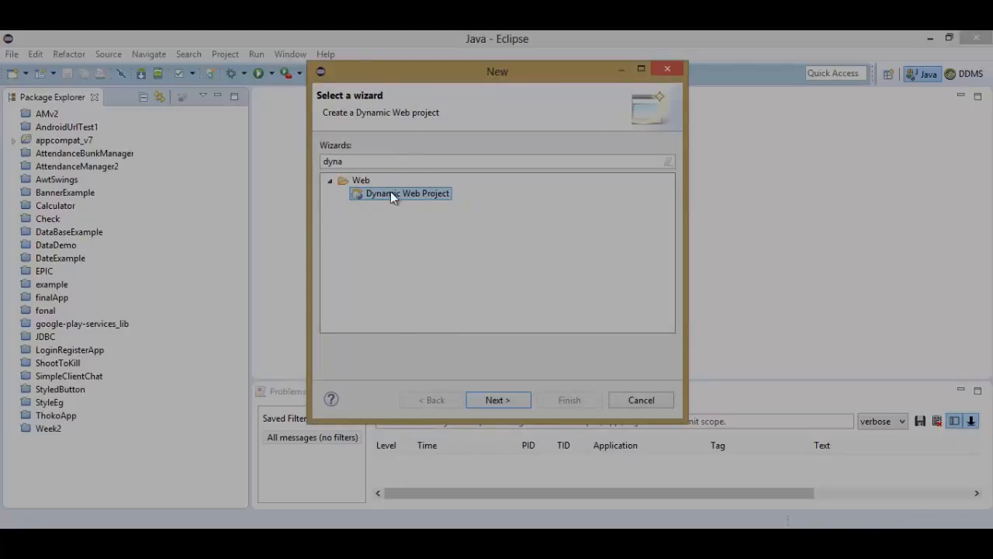
left_click(497, 400)
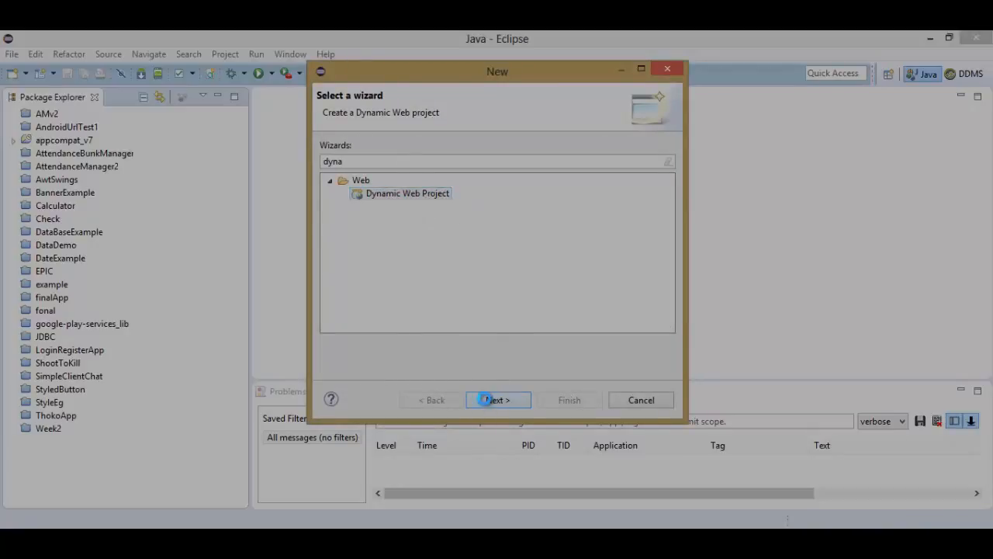
left_click(498, 400)
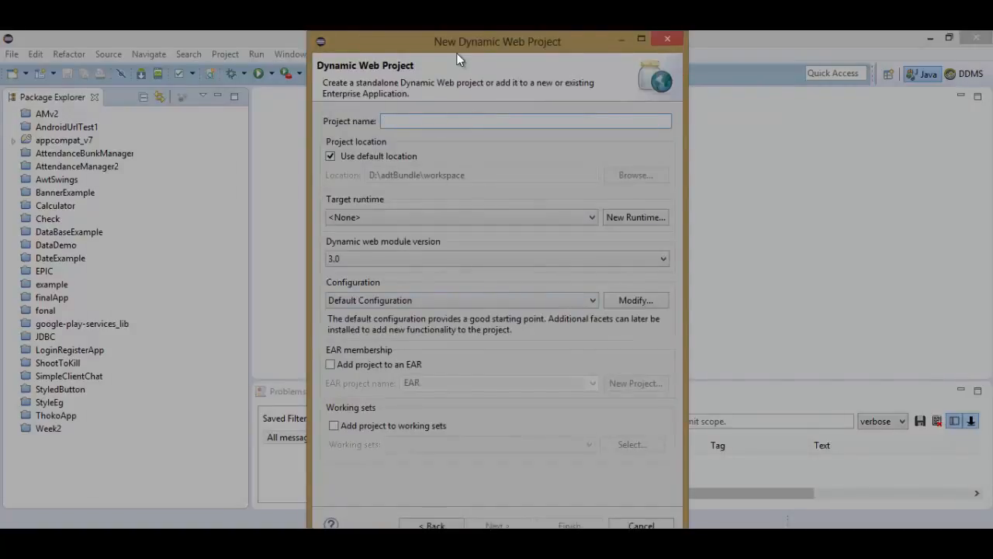